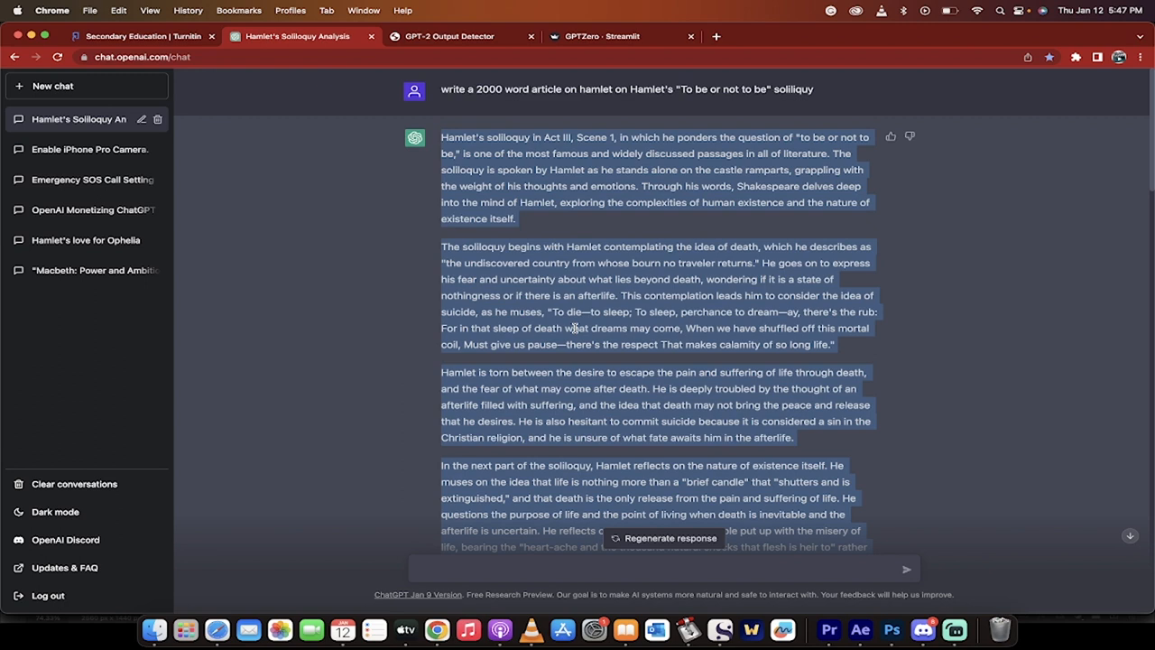
mouse_move(556, 311)
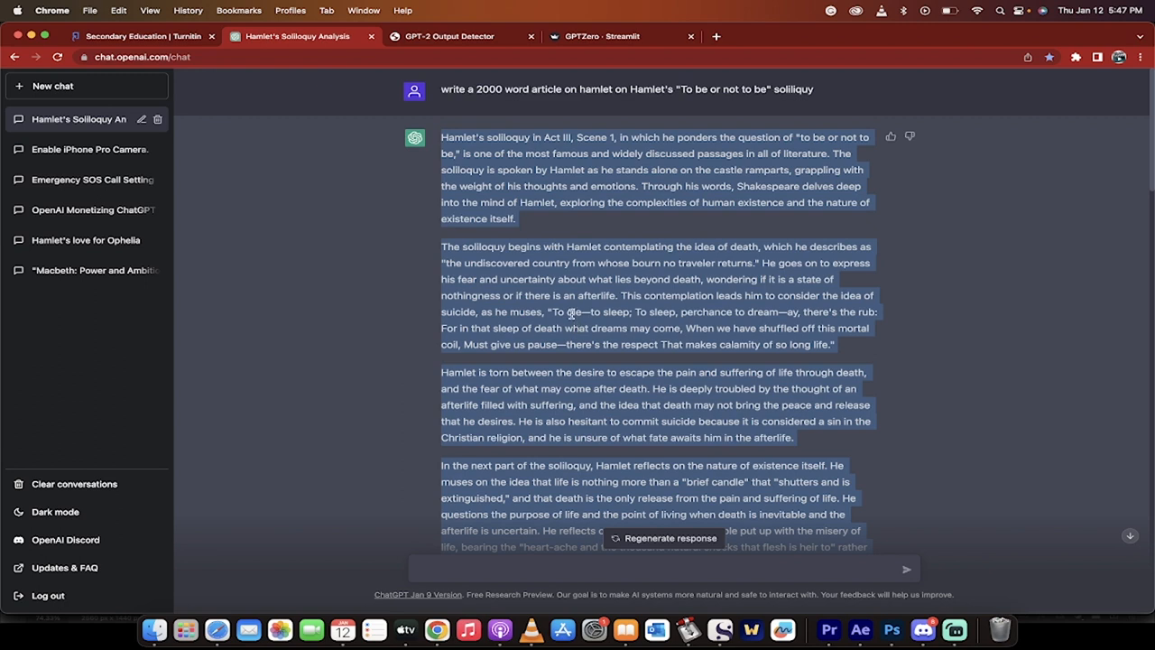
Check the pasted Hamlet essay in GPT-2 Output Detector, reading a 96.56% fake prediction
left_click(449, 36)
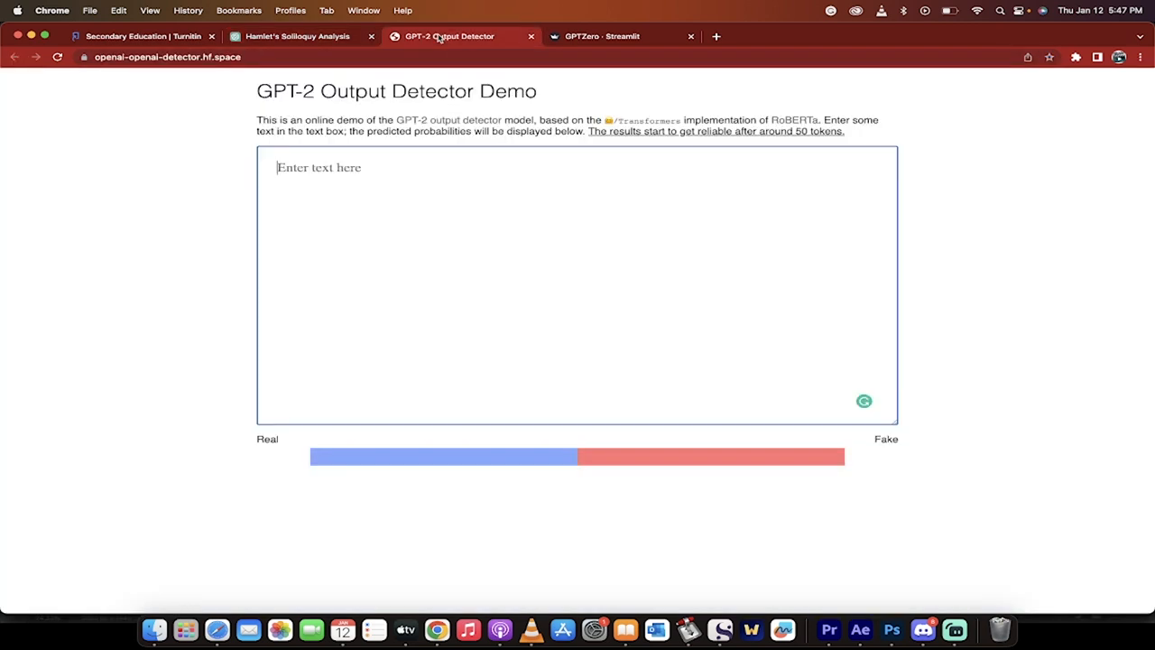
mouse_move(413, 251)
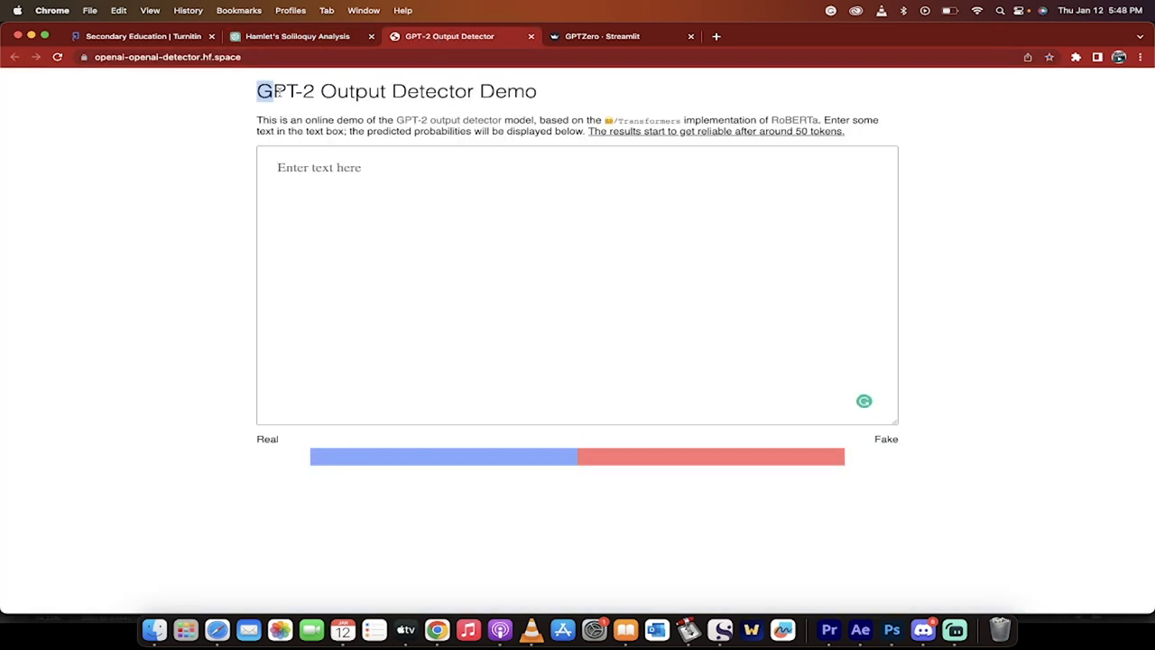
left_click_drag(256, 90, 538, 90)
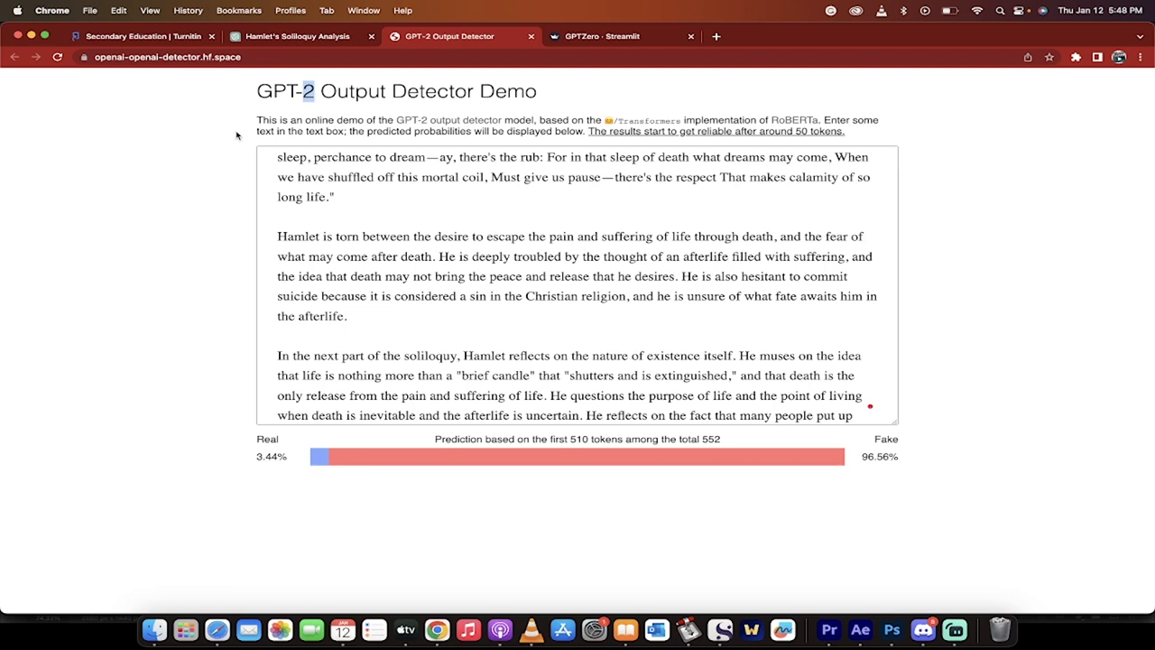
mouse_move(317, 123)
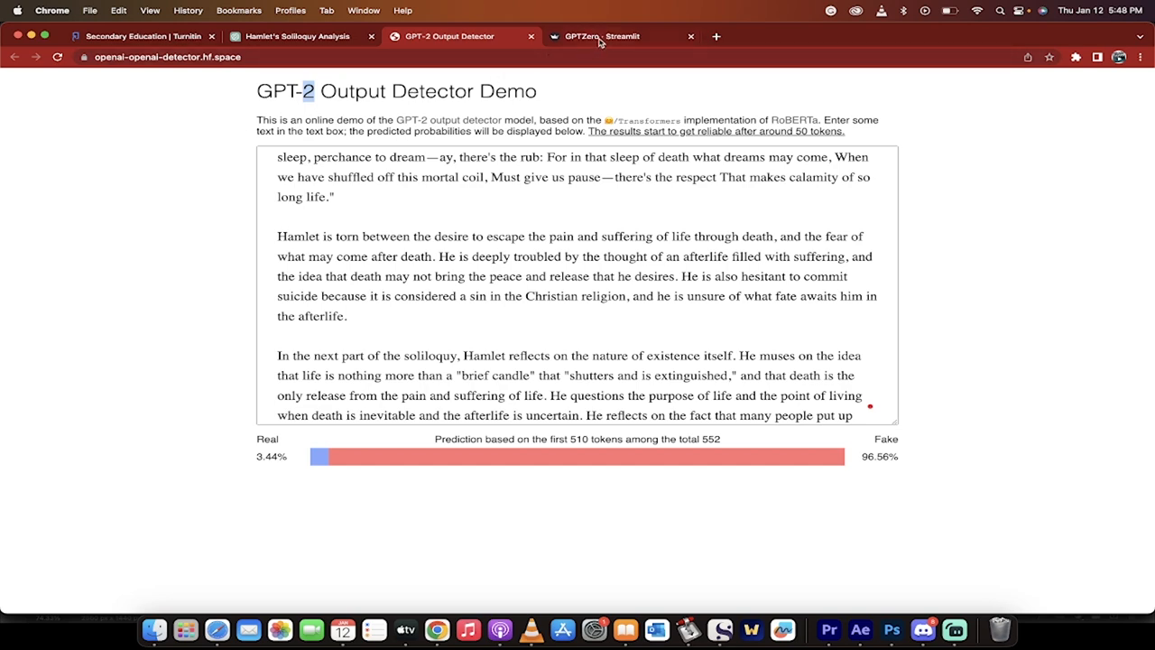
left_click(612, 37)
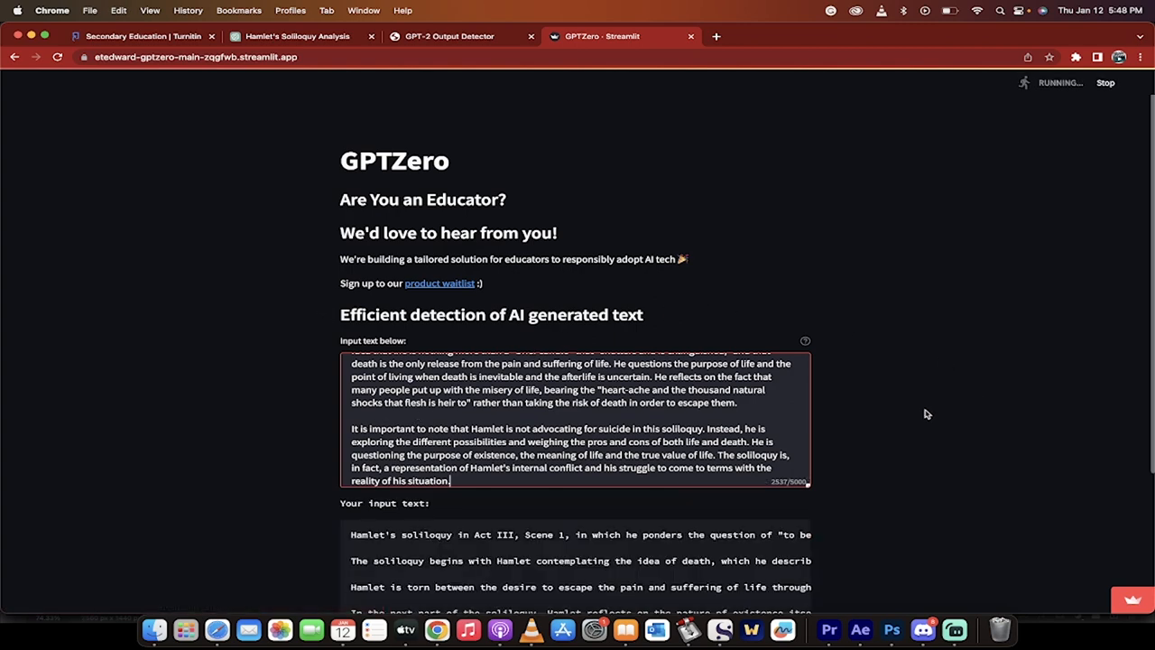
Review GPTZero's results: total perplexity 14, highest sentence perplexity 81, per-sentence chart
scroll("down", 3)
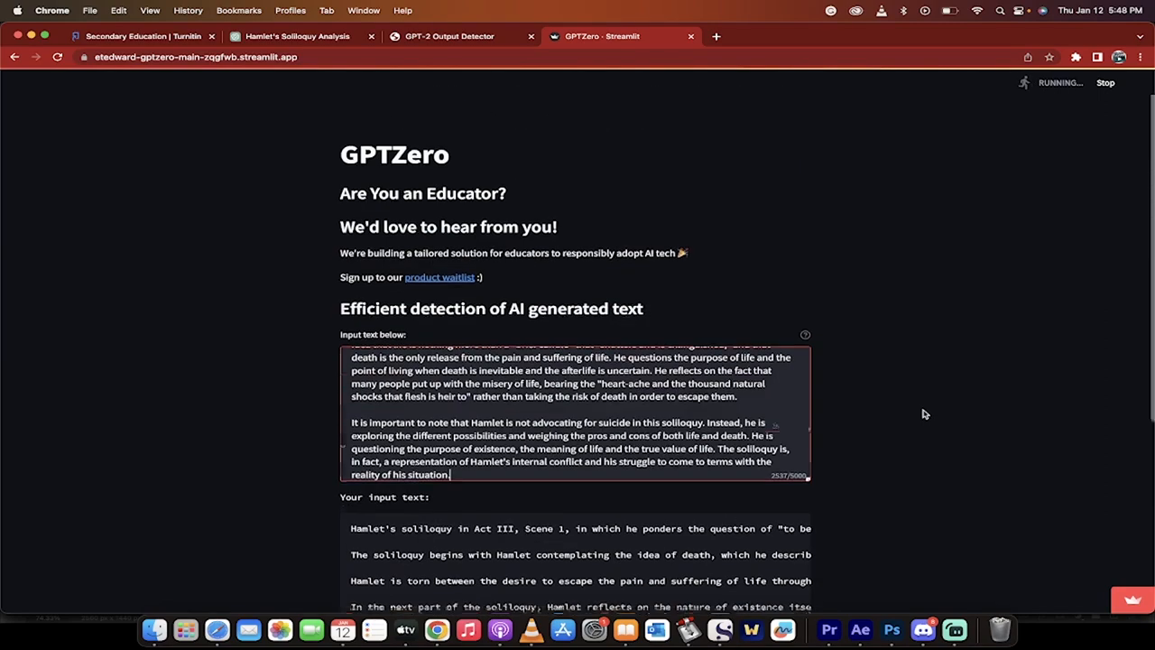
scroll("down", 3)
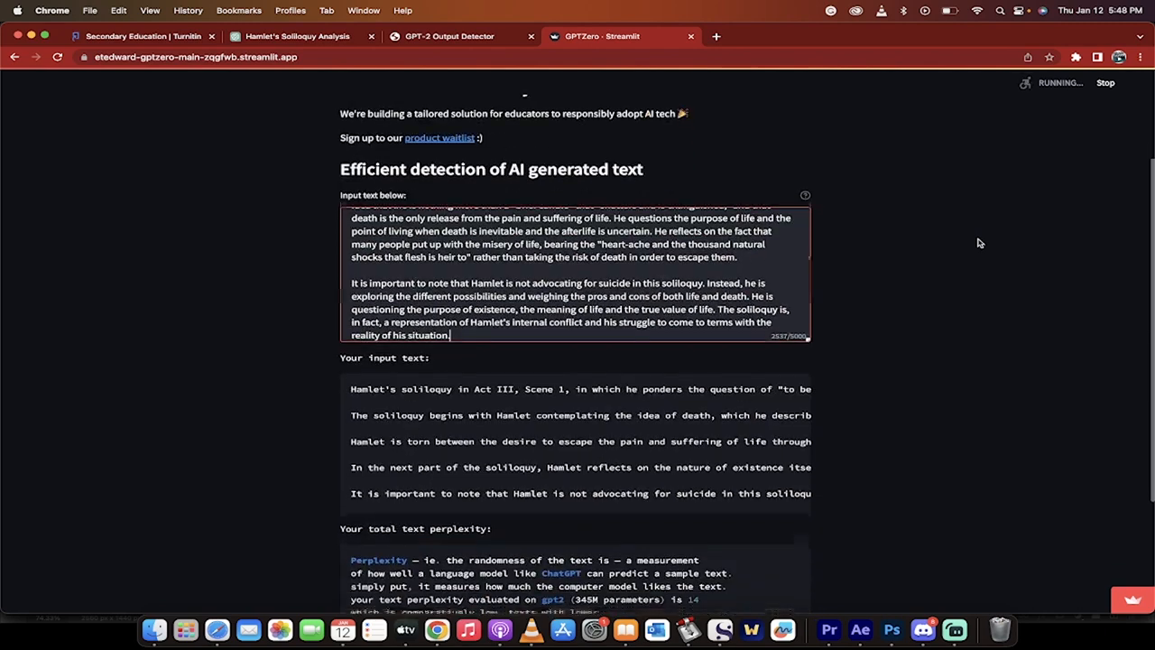
scroll("down", 3)
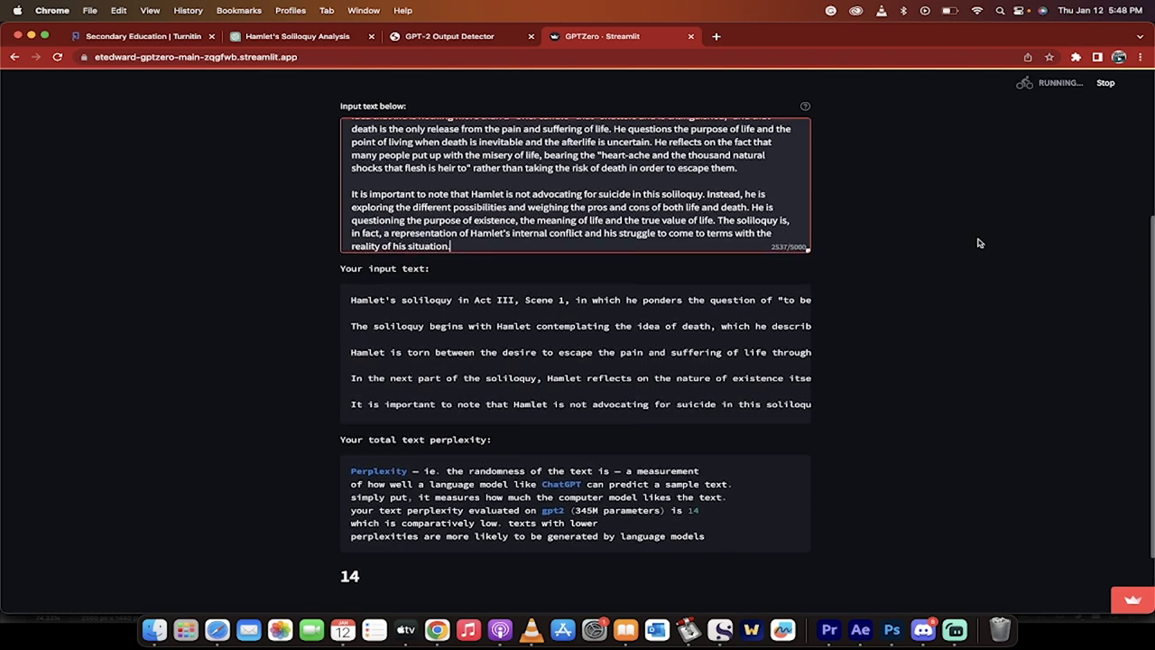
scroll("down", 3)
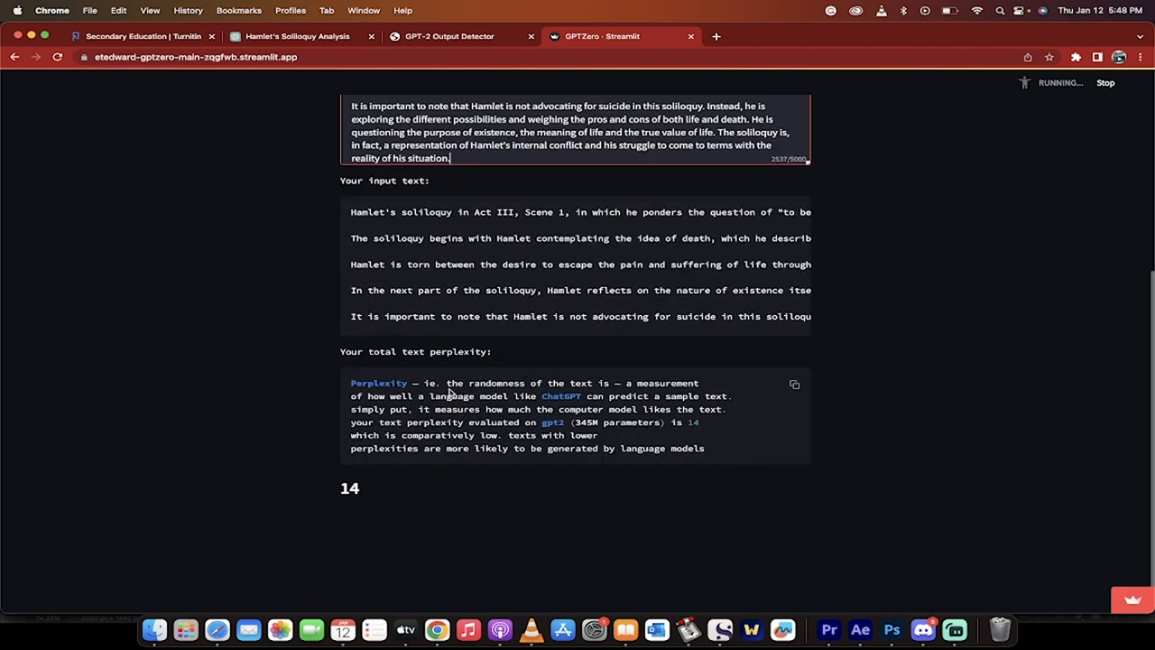
mouse_move(534, 383)
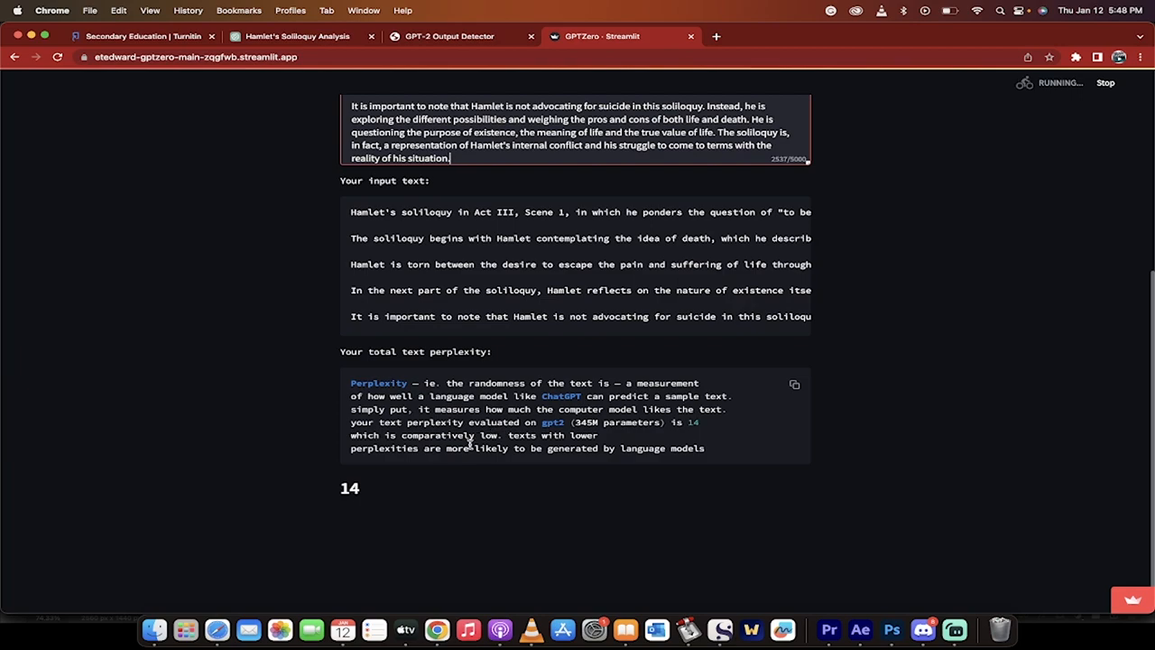
scroll("down", 3)
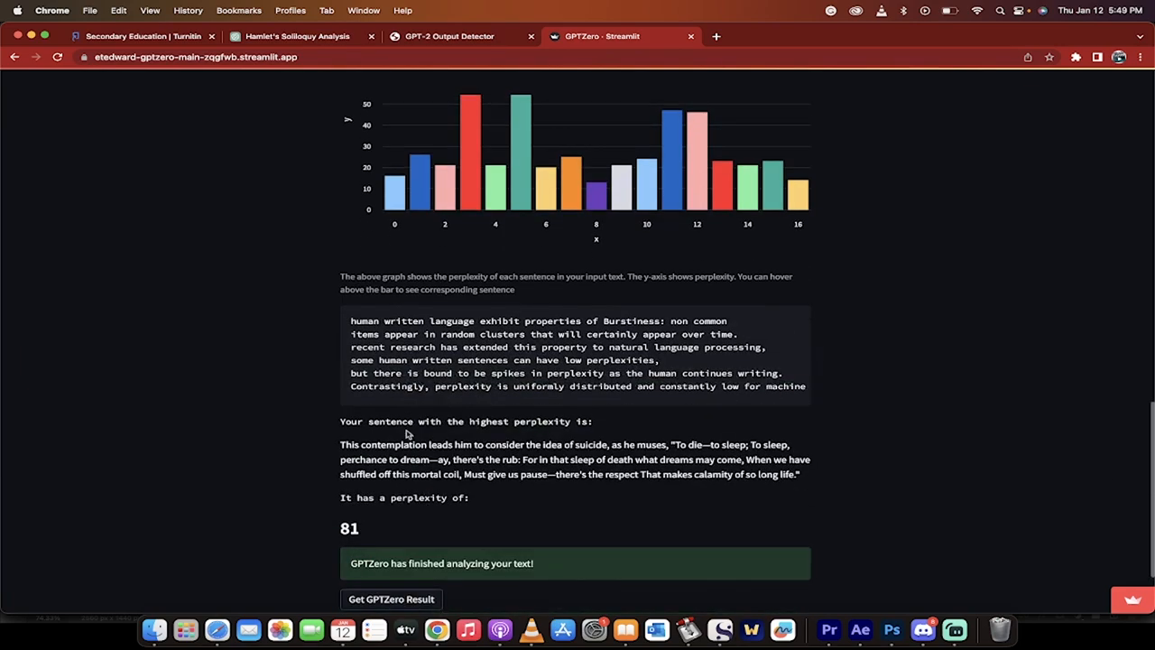
scroll("down", 3)
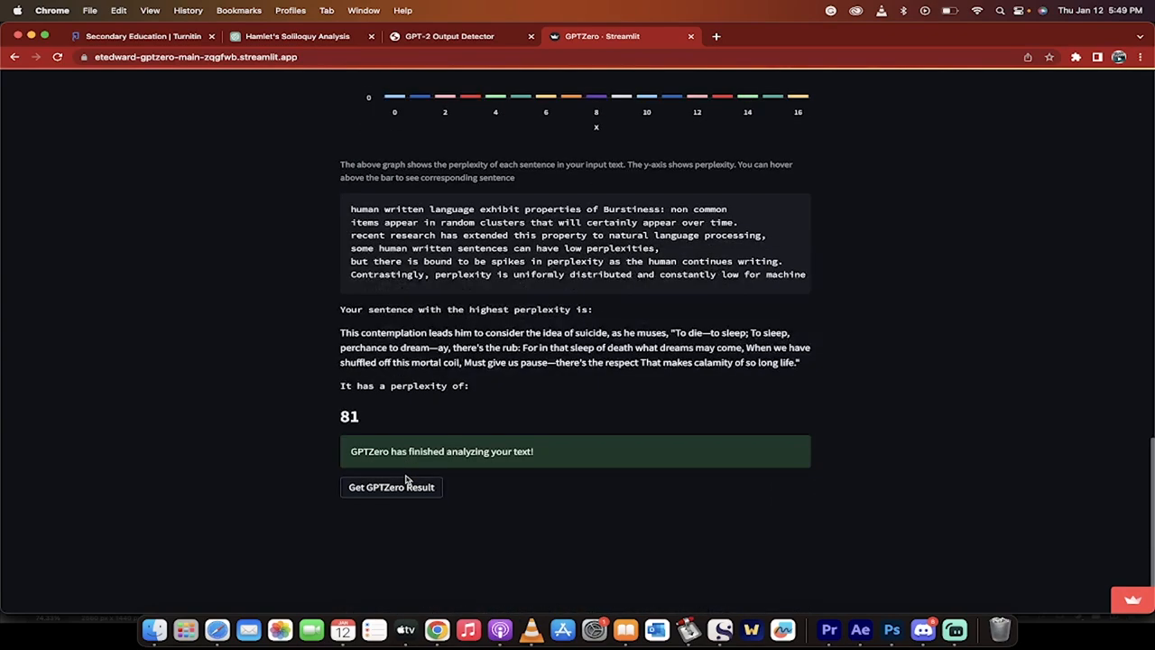
Request the GPTZero result, getting an average per-sentence perplexity of about 29.88
left_click(390, 488)
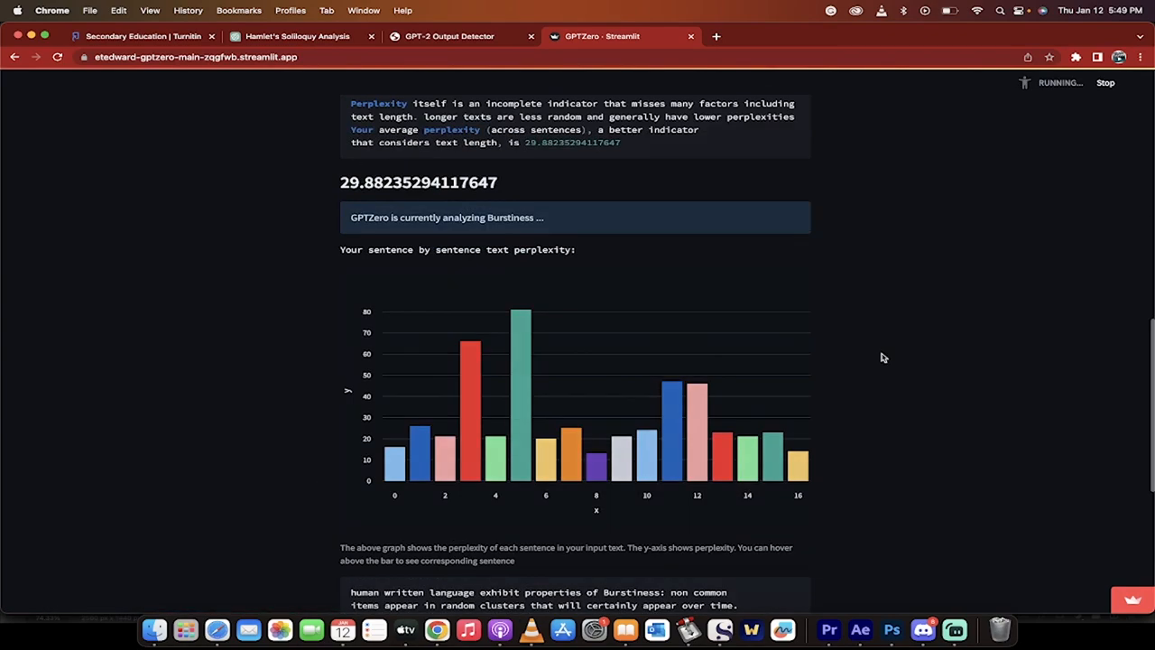
scroll("down", 3)
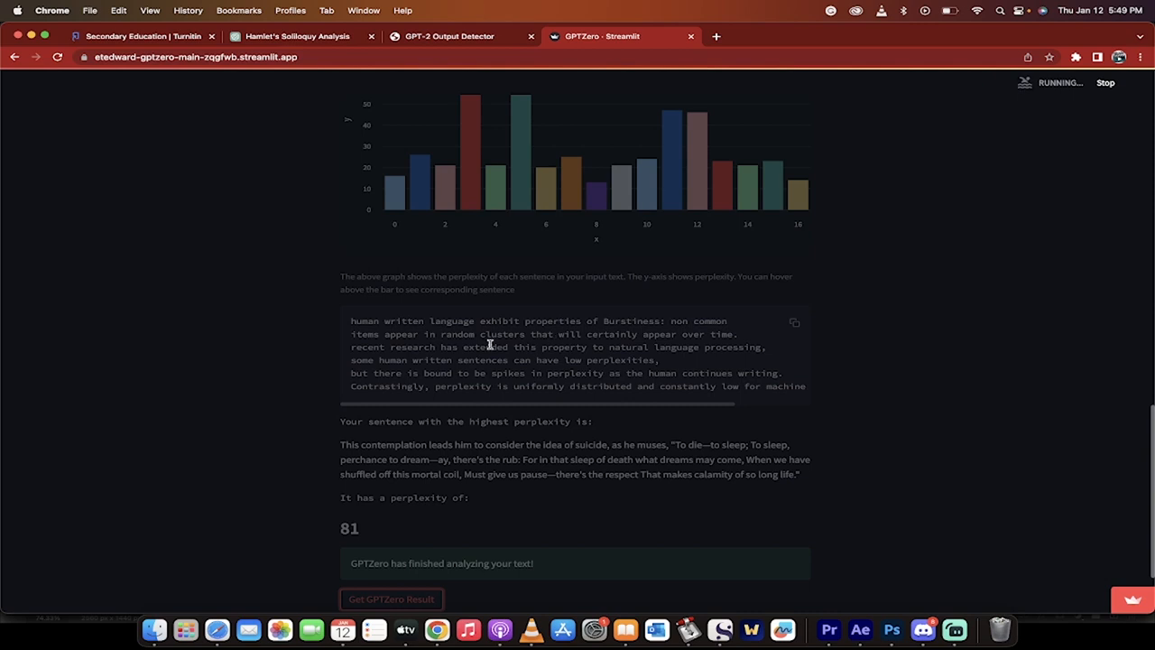
mouse_move(520, 351)
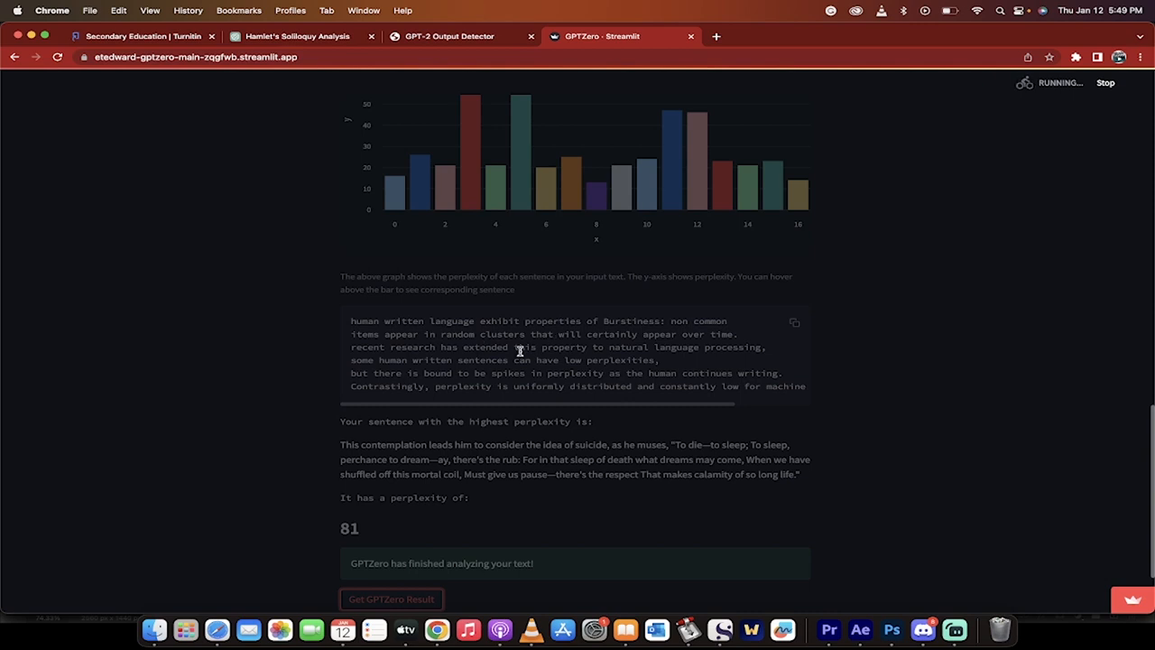
scroll("down", 3)
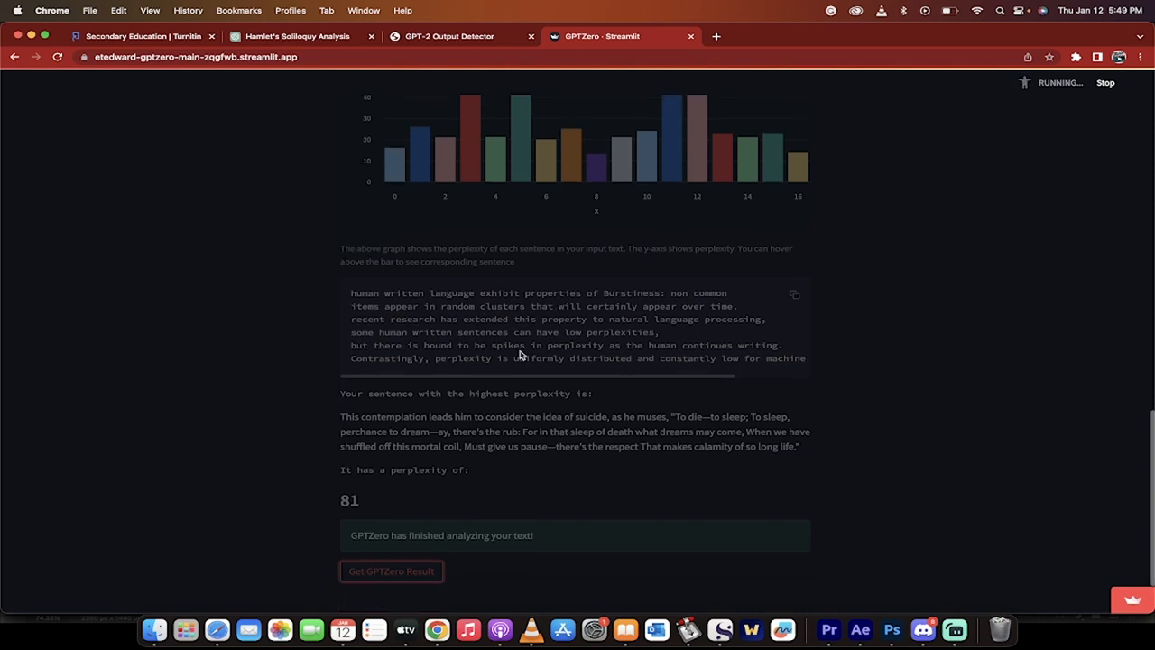
mouse_move(548, 458)
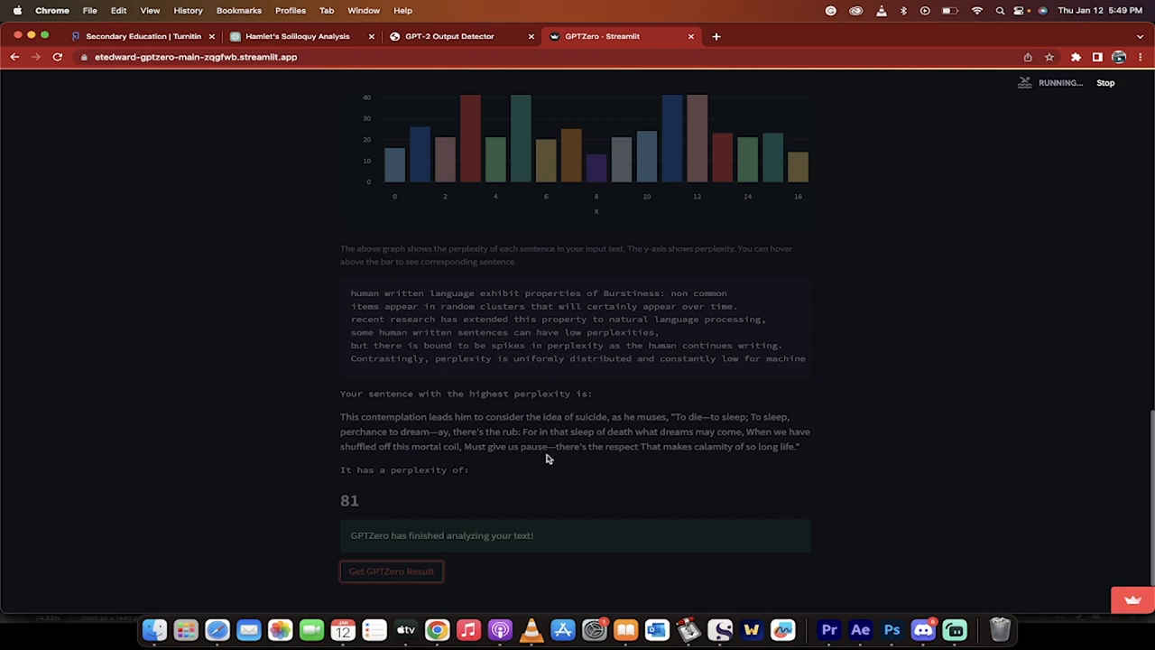
scroll("down", 3)
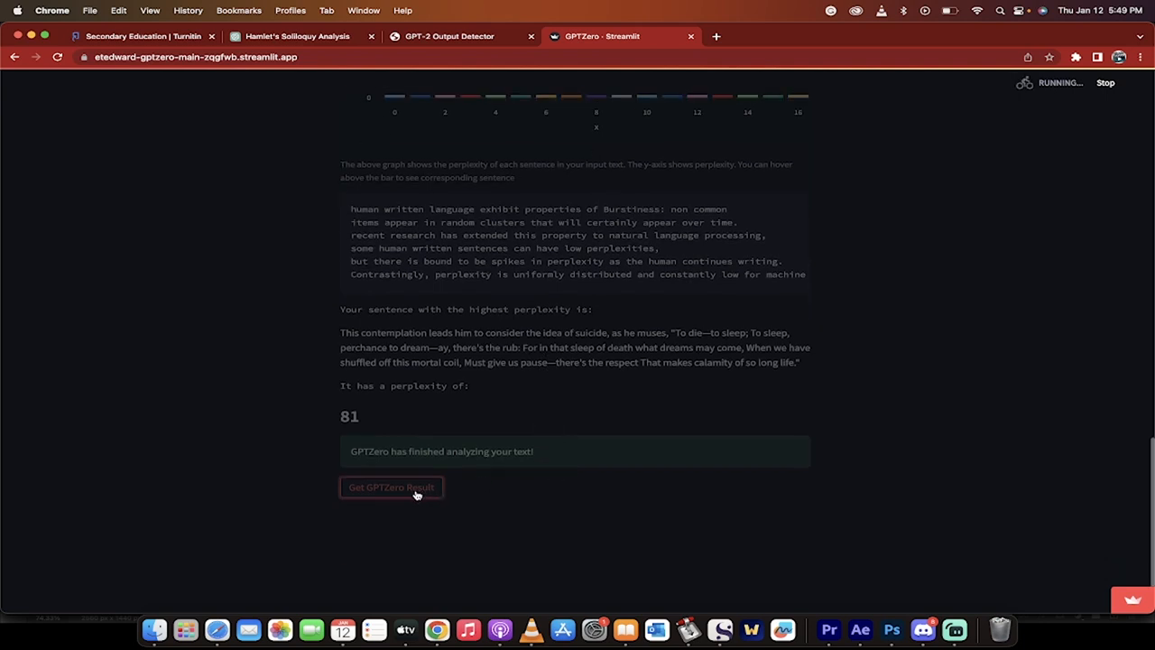
mouse_move(468, 480)
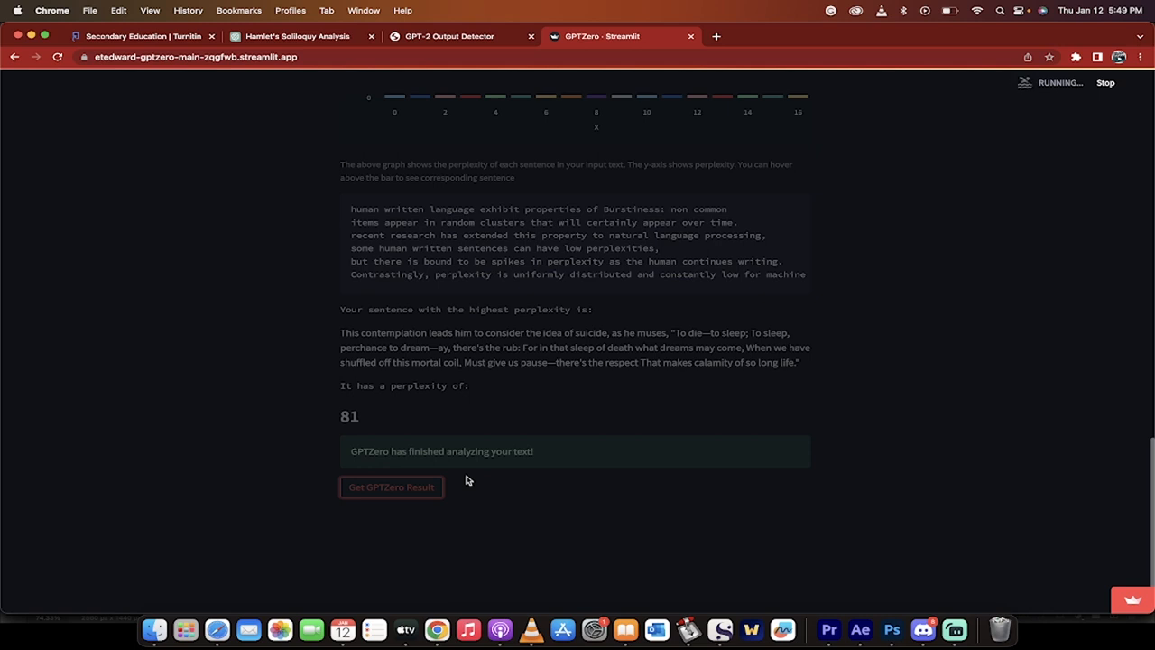
Get GPTZero's verdict: score about 19.01, text most likely AI generated
left_click(390, 487)
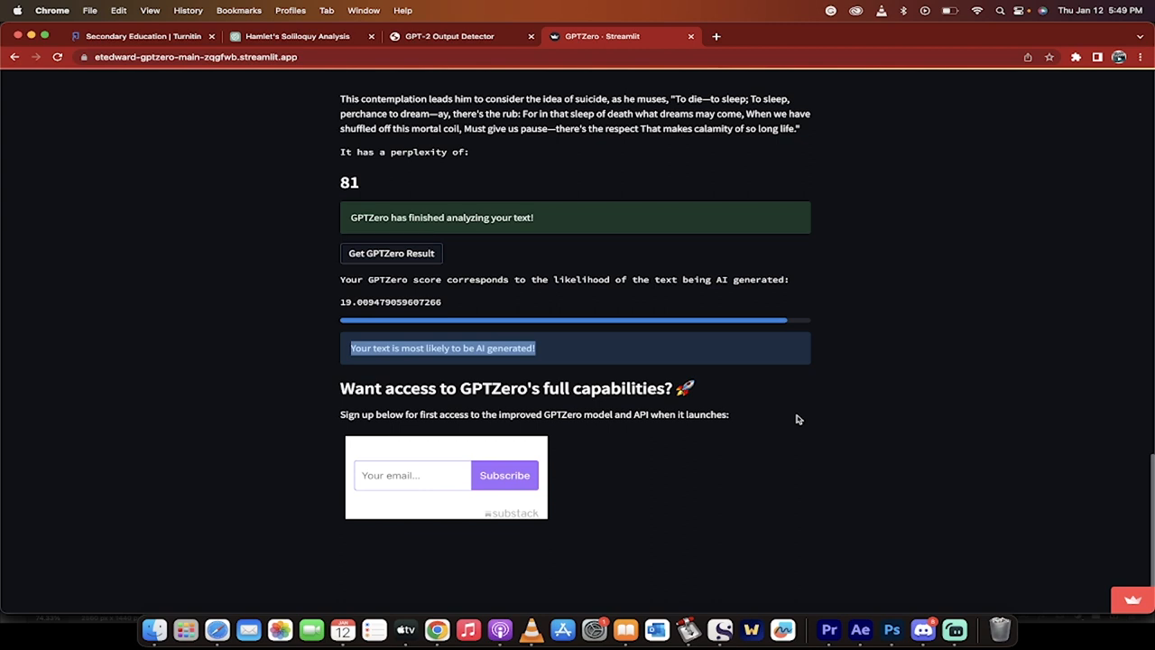
mouse_move(600, 327)
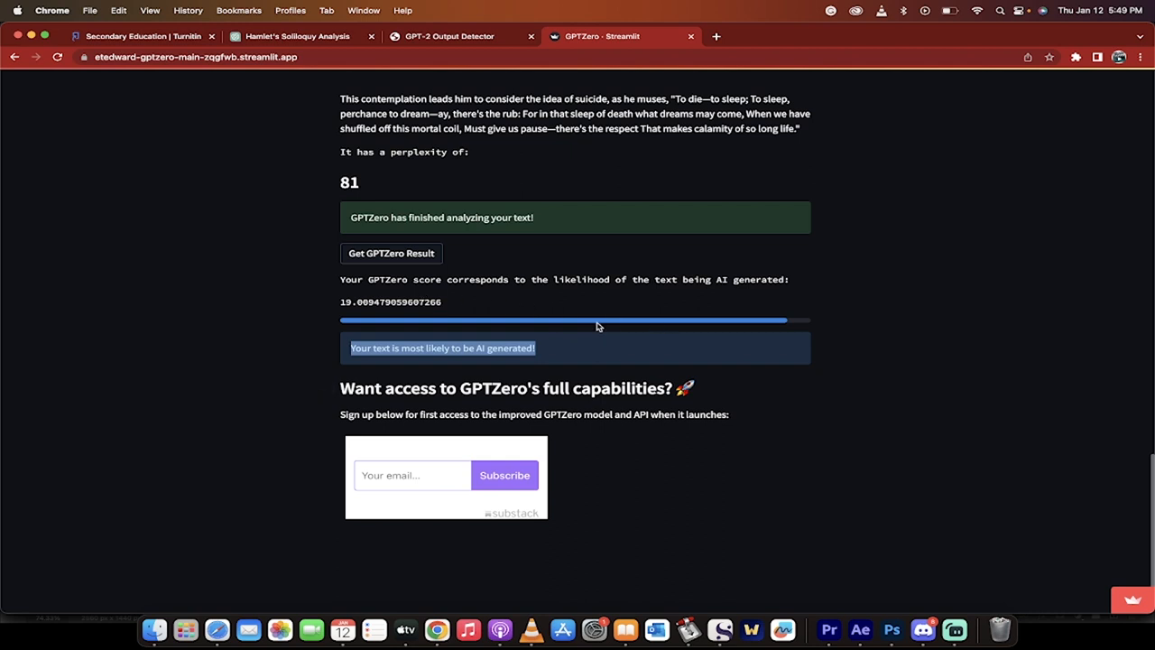
mouse_move(748, 399)
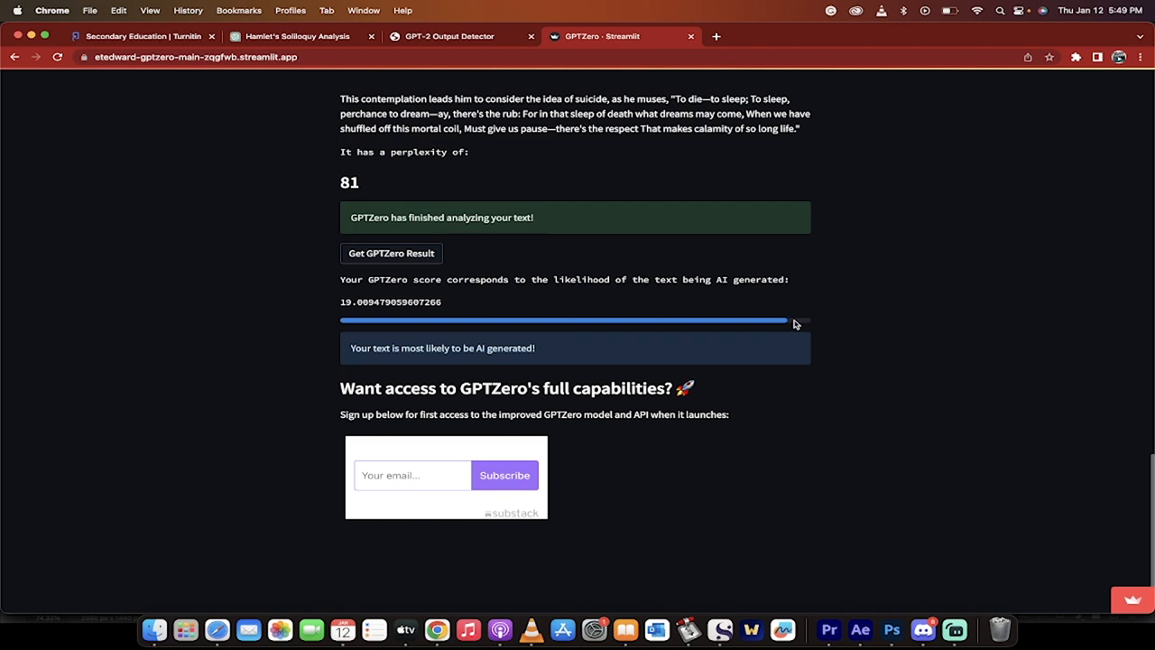
mouse_move(785, 323)
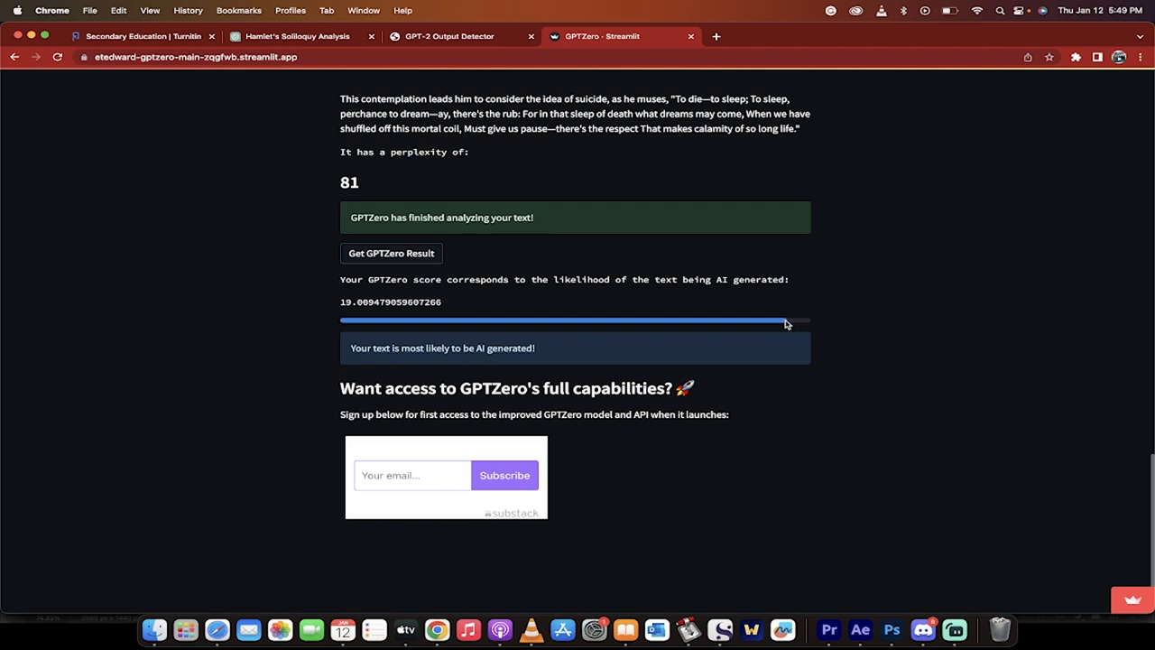
mouse_move(776, 369)
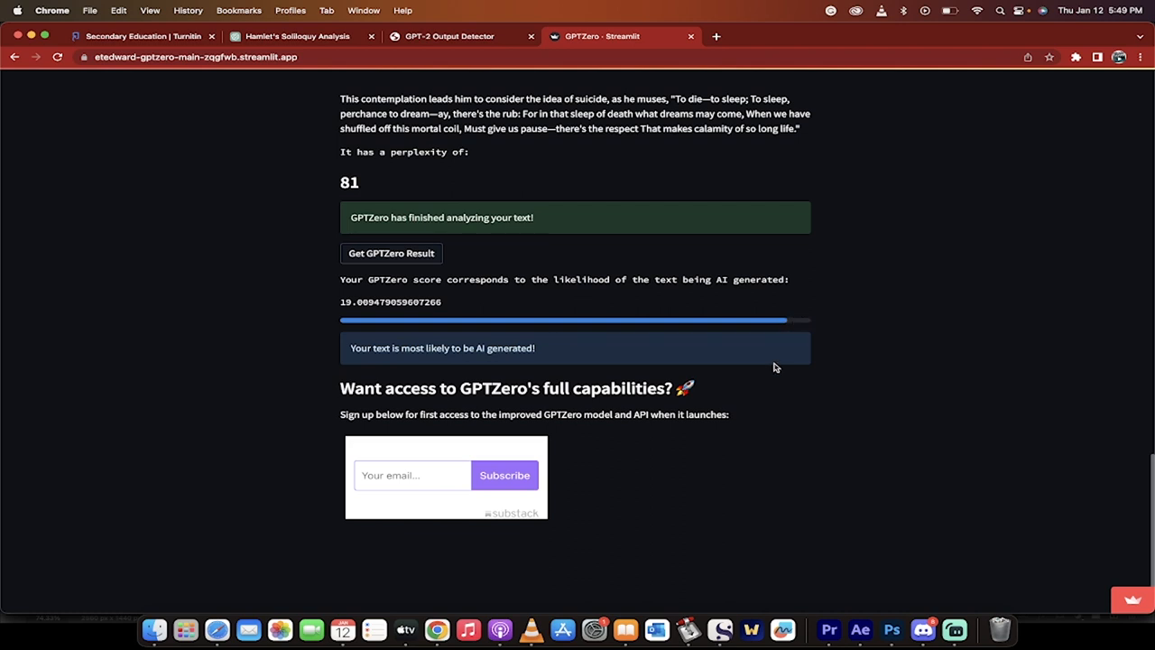
mouse_move(756, 400)
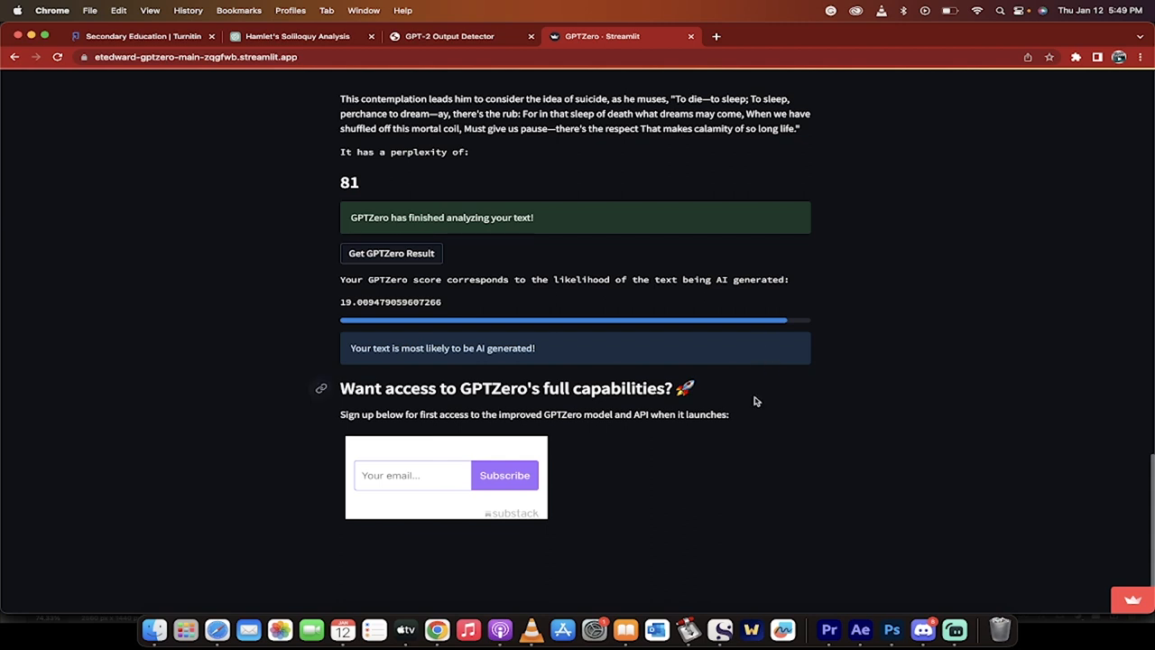